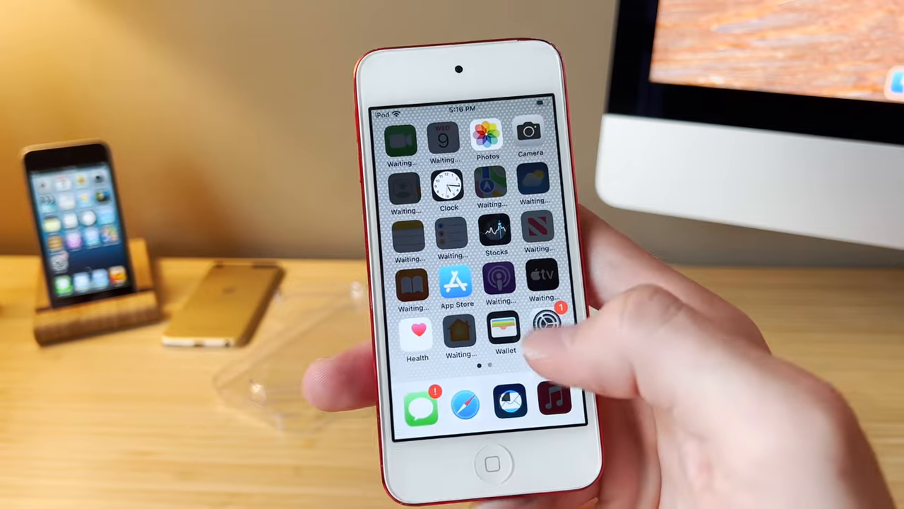
click(548, 332)
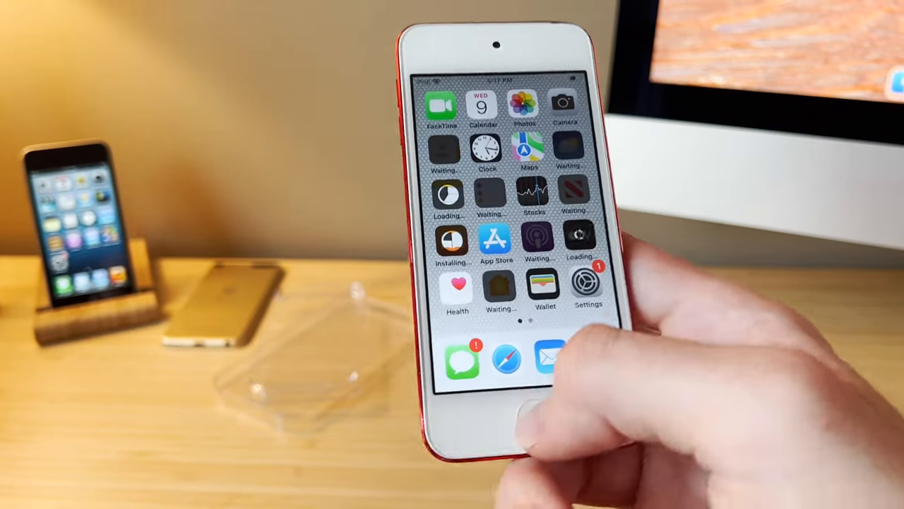
click(563, 104)
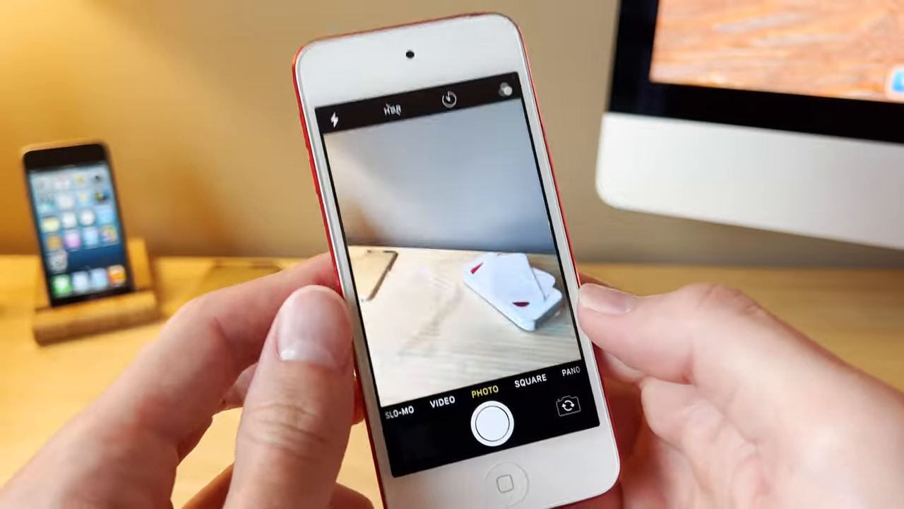